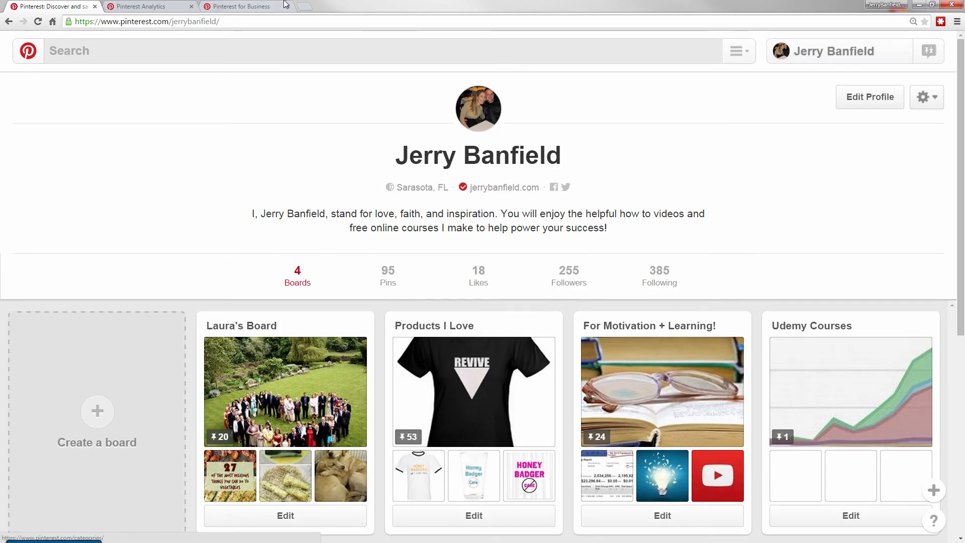
Switch to the Pinterest for Business landing page with Join as a business and Convert now.
left_click(246, 6)
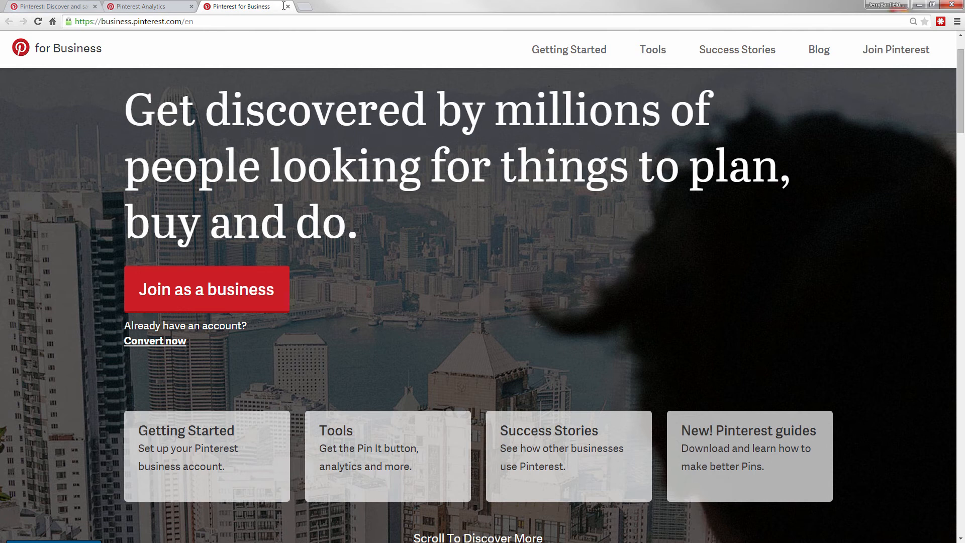
left_click(132, 21)
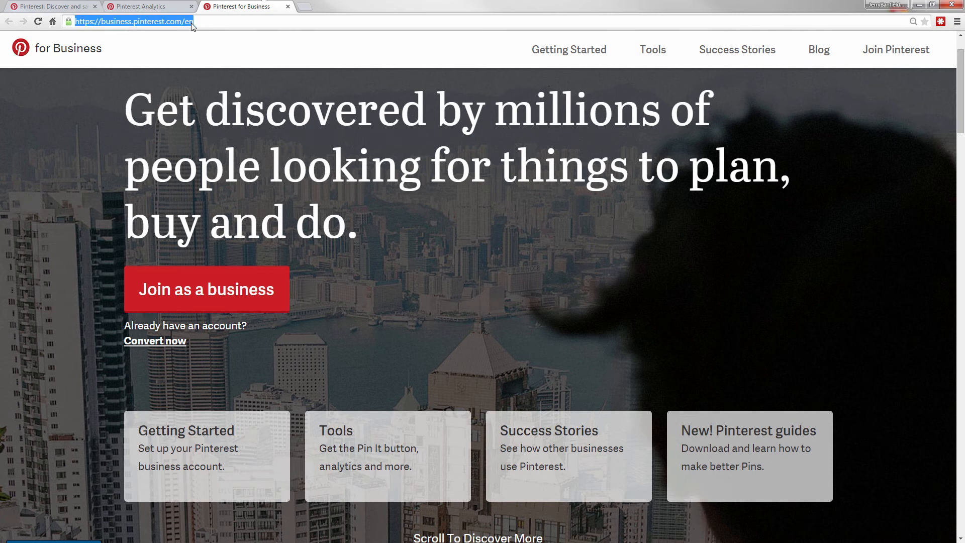
mouse_move(371, 248)
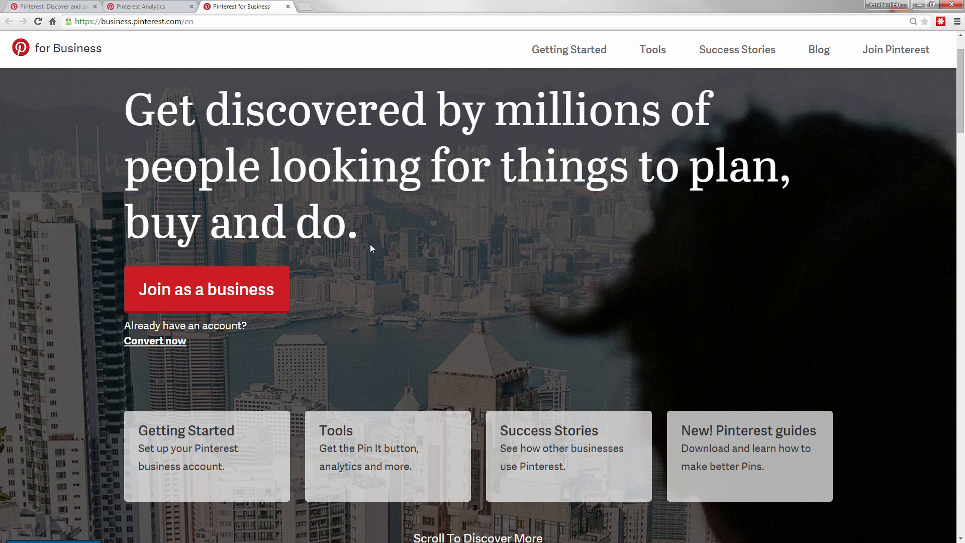
mouse_move(163, 319)
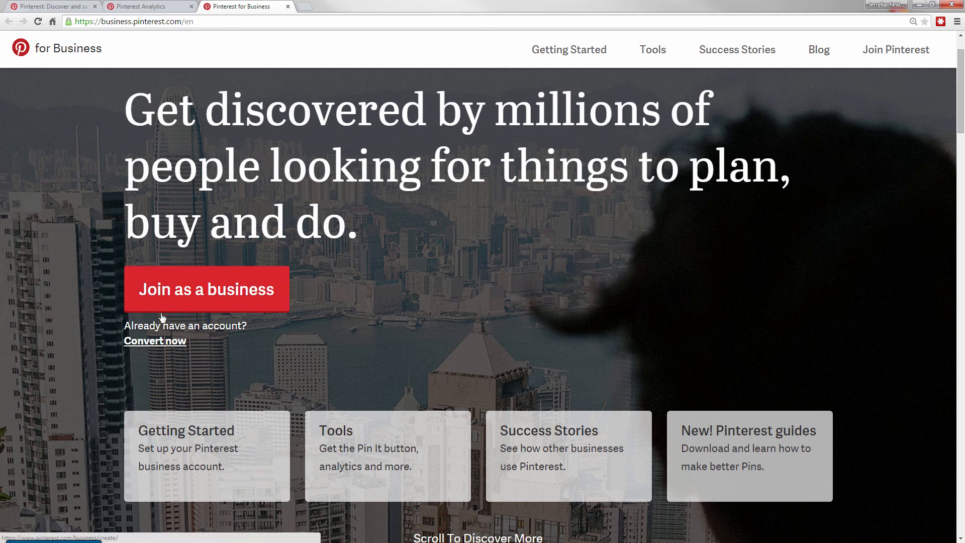
mouse_move(163, 351)
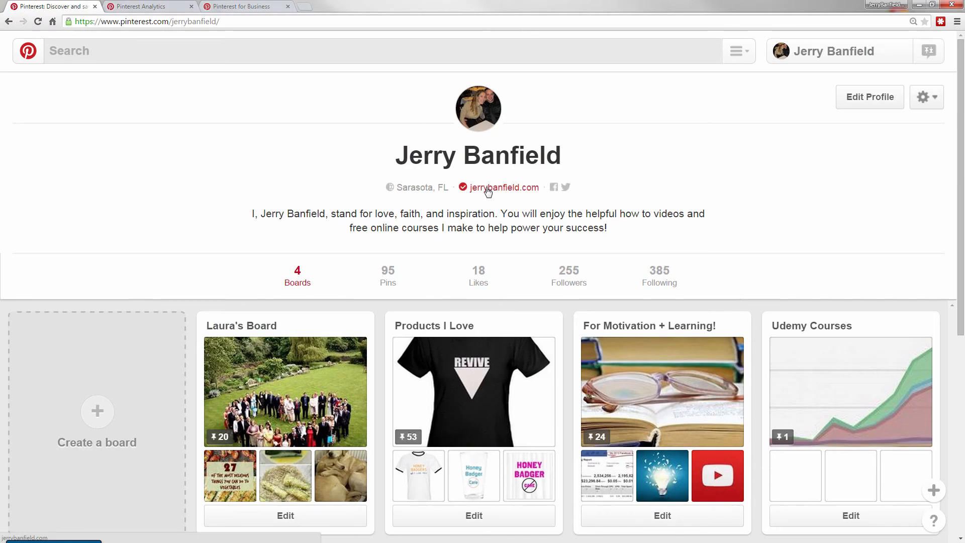
left_click(246, 6)
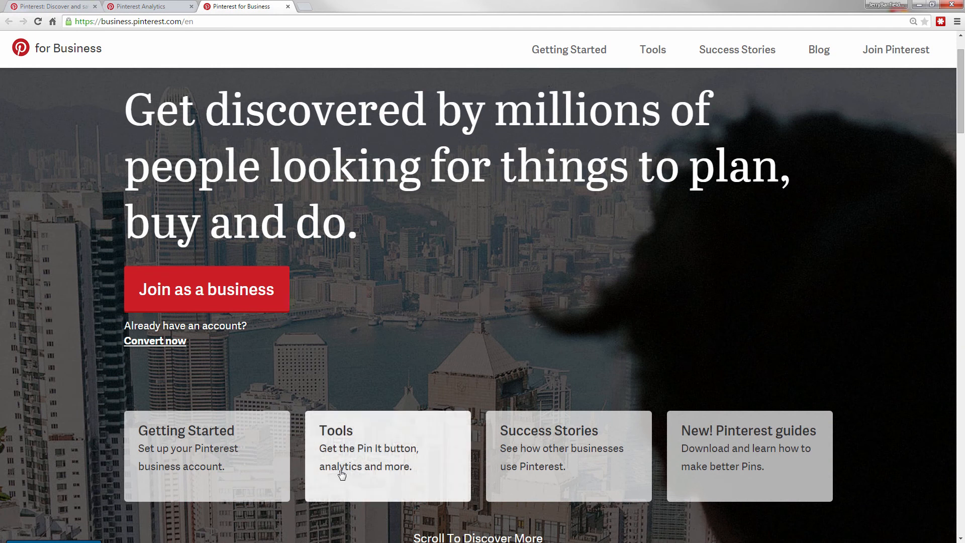
mouse_move(347, 477)
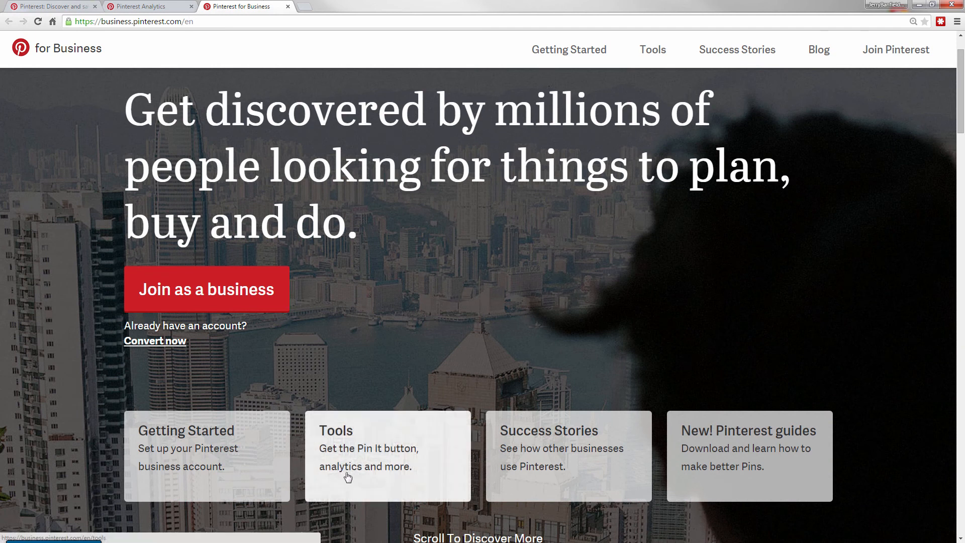
mouse_move(579, 467)
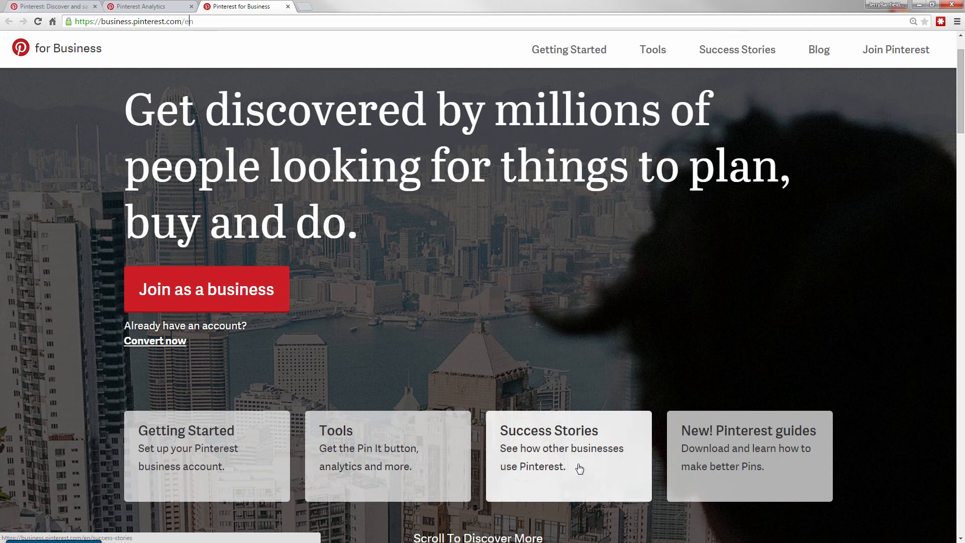
mouse_move(559, 369)
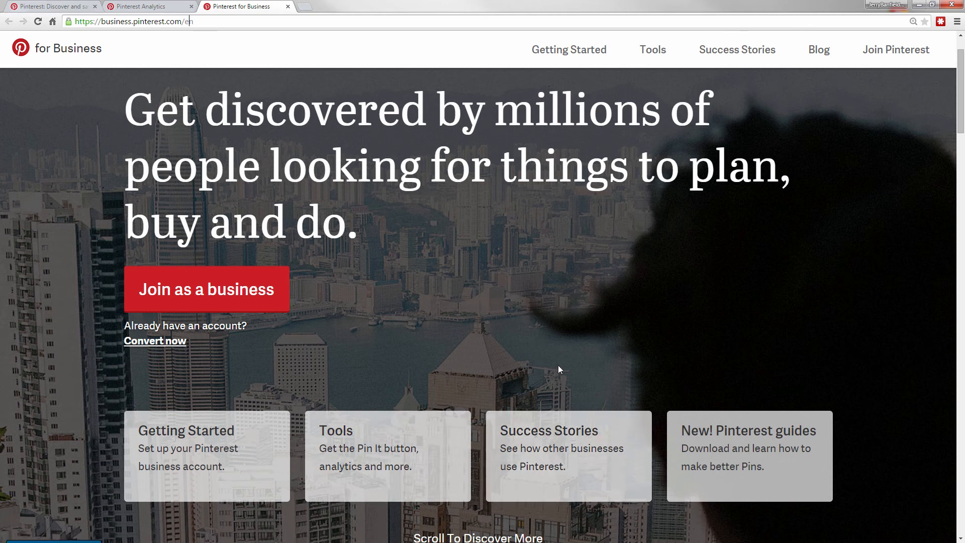
mouse_move(241, 310)
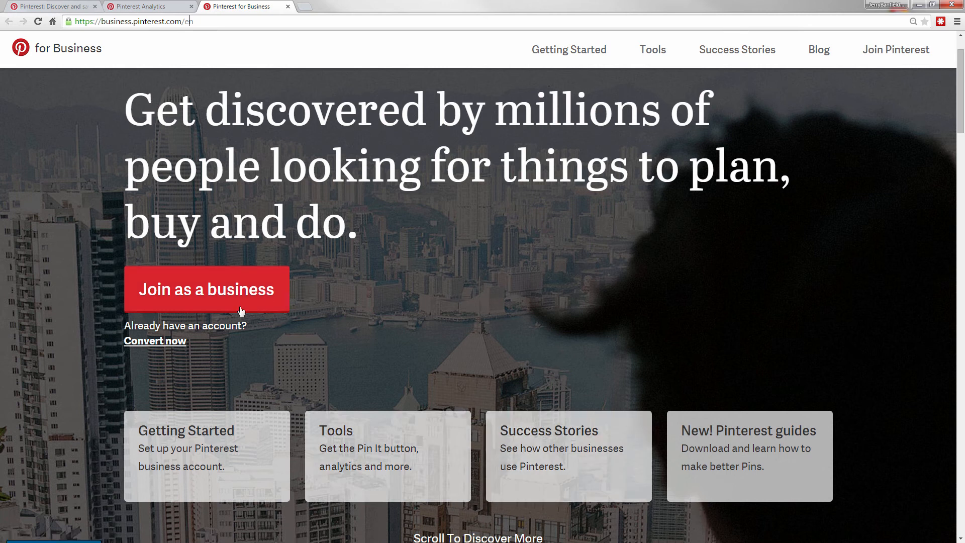
mouse_move(191, 295)
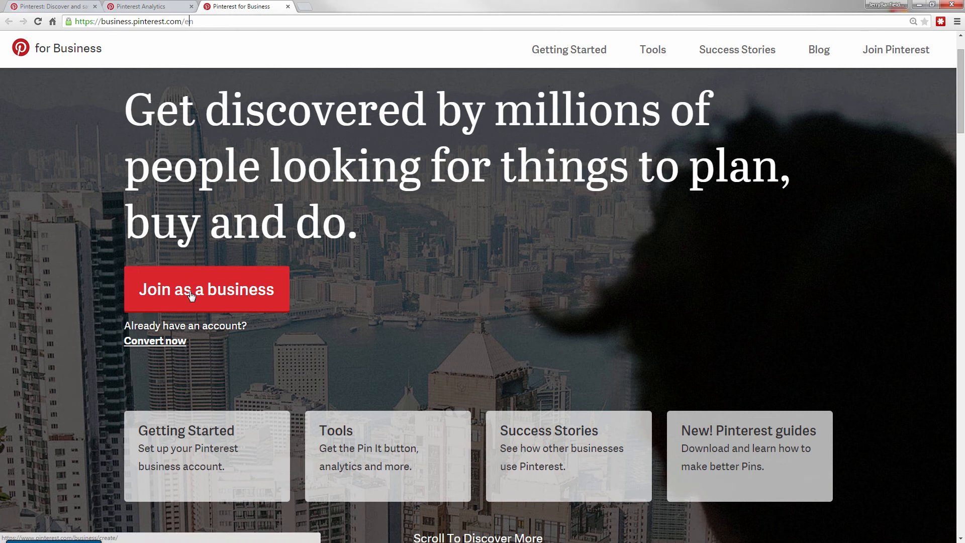
mouse_move(174, 348)
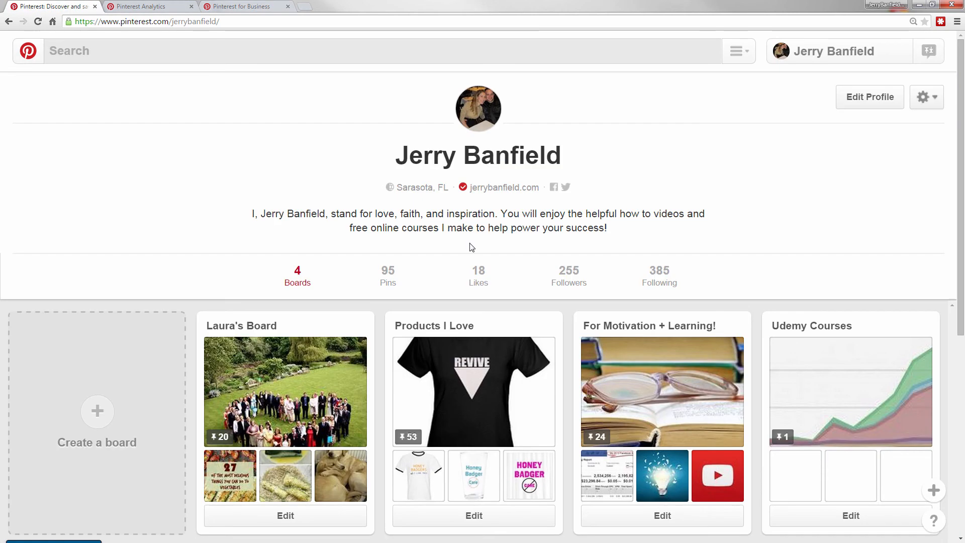
mouse_move(360, 320)
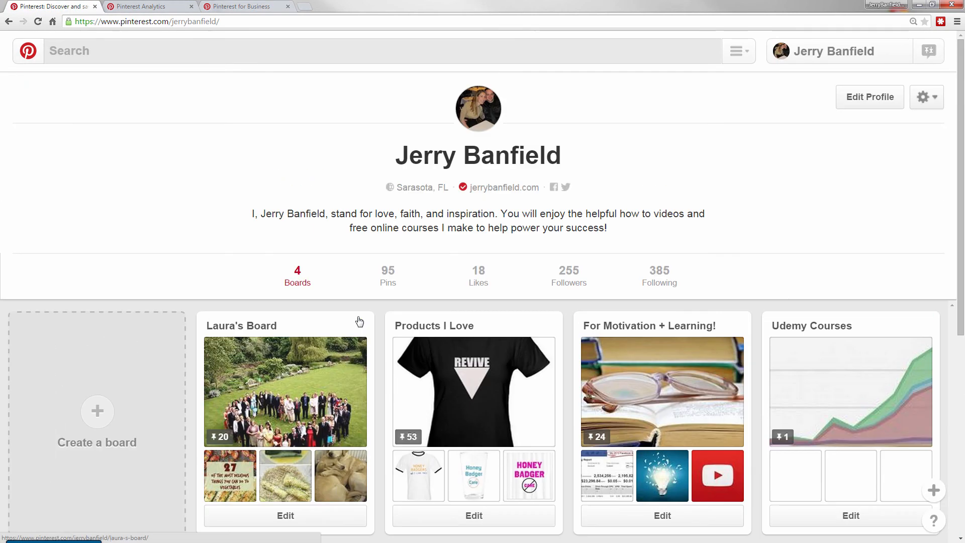
mouse_move(623, 392)
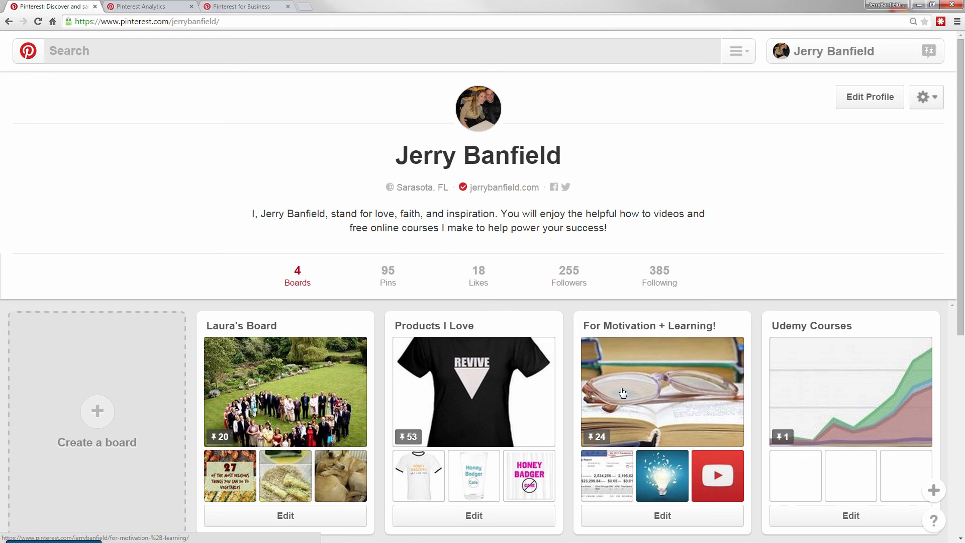
Return to the Pinterest for Business landing page after reviewing the profile's boards.
left_click(246, 6)
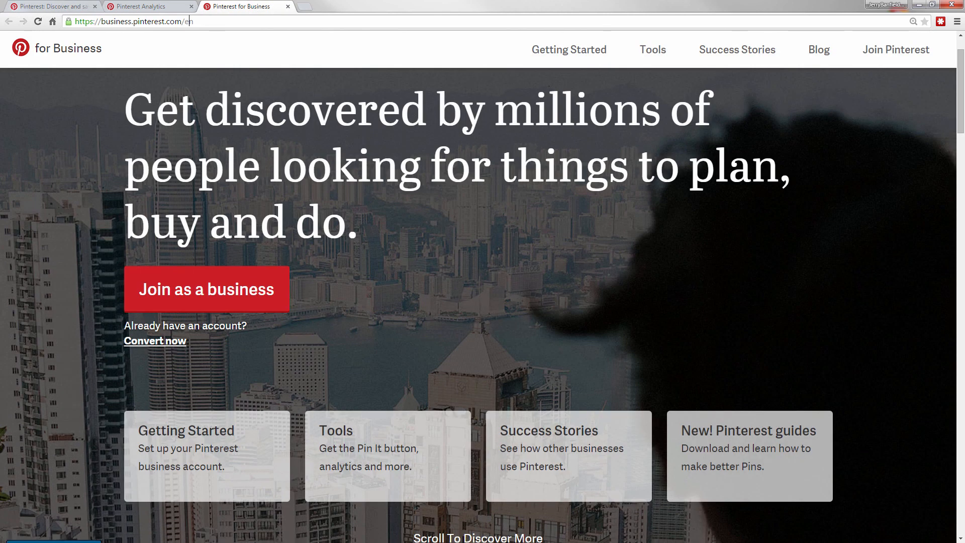
mouse_move(158, 340)
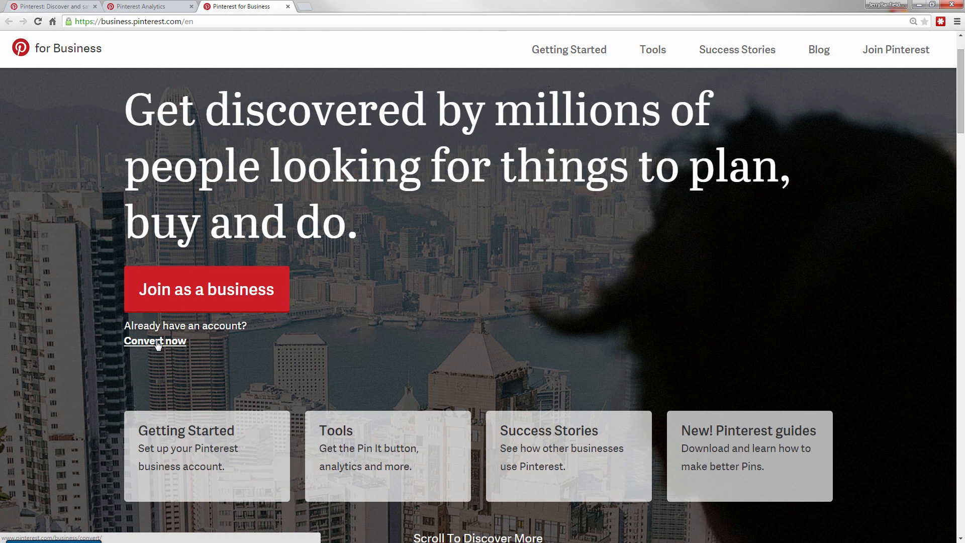
mouse_move(336, 380)
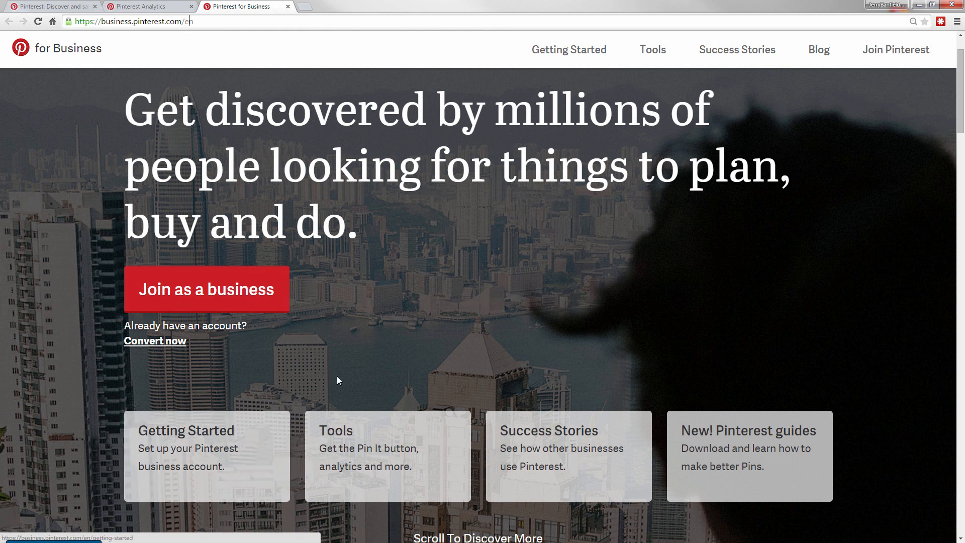
mouse_move(364, 358)
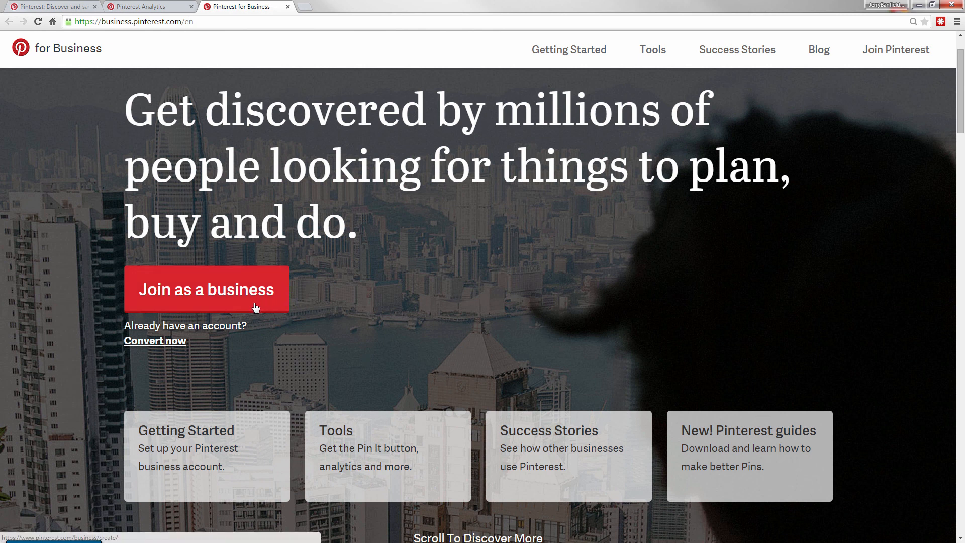
mouse_move(215, 325)
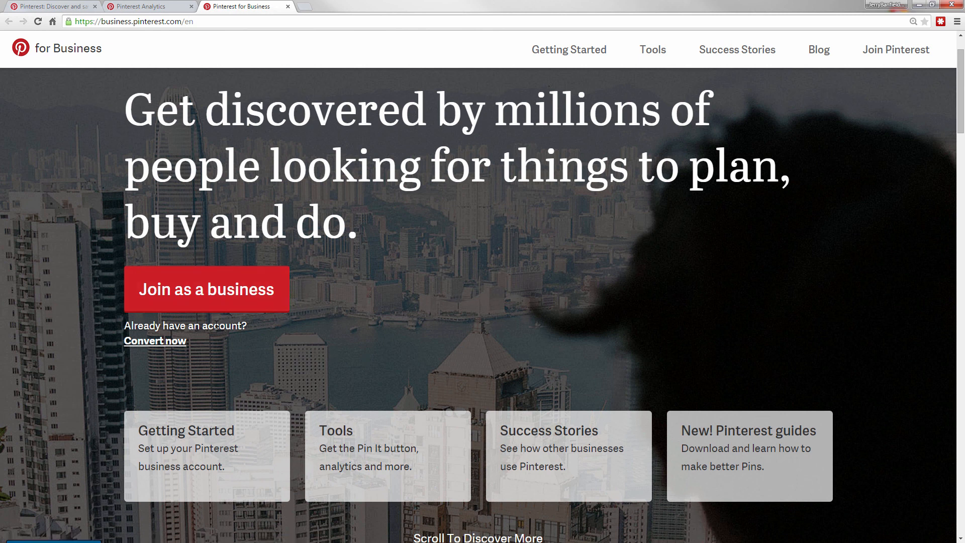